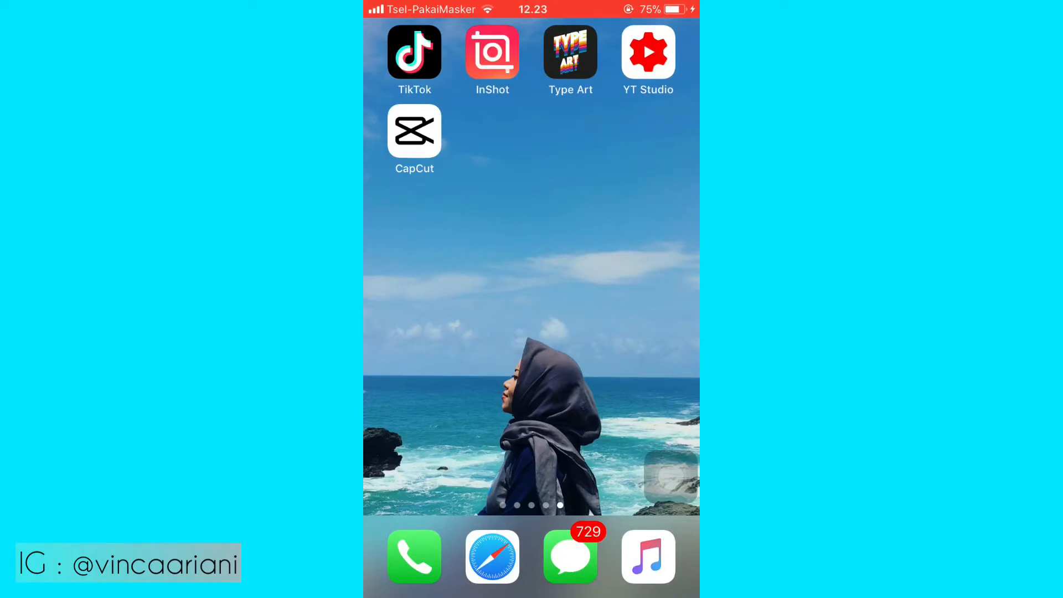
Step: Launch CapCut from the phone's home screen
left_click(414, 131)
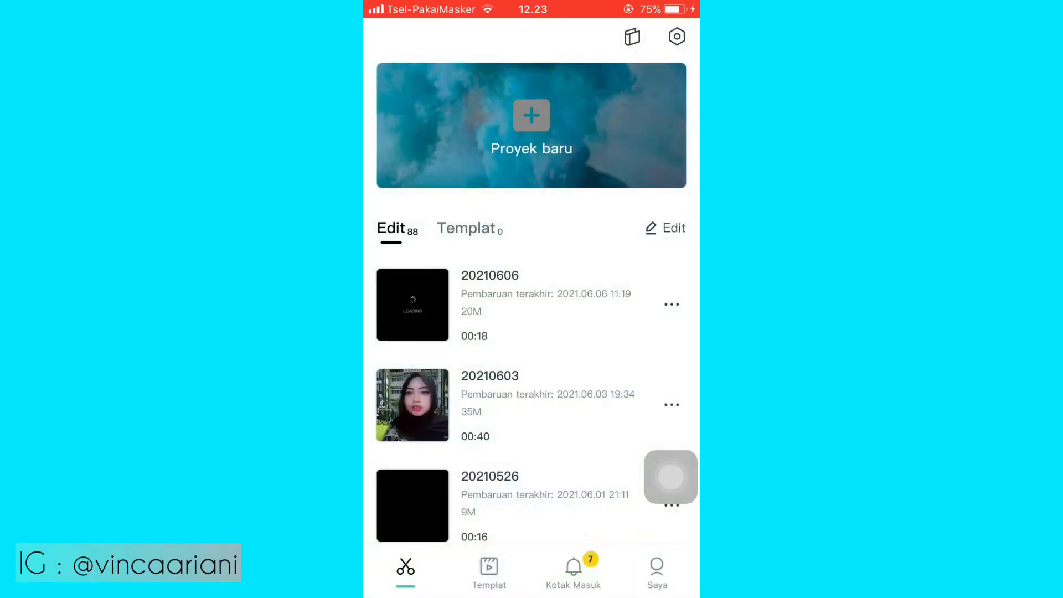
Step: Create a new project from the loading video plus 12 VINCA album photos
left_click(531, 124)
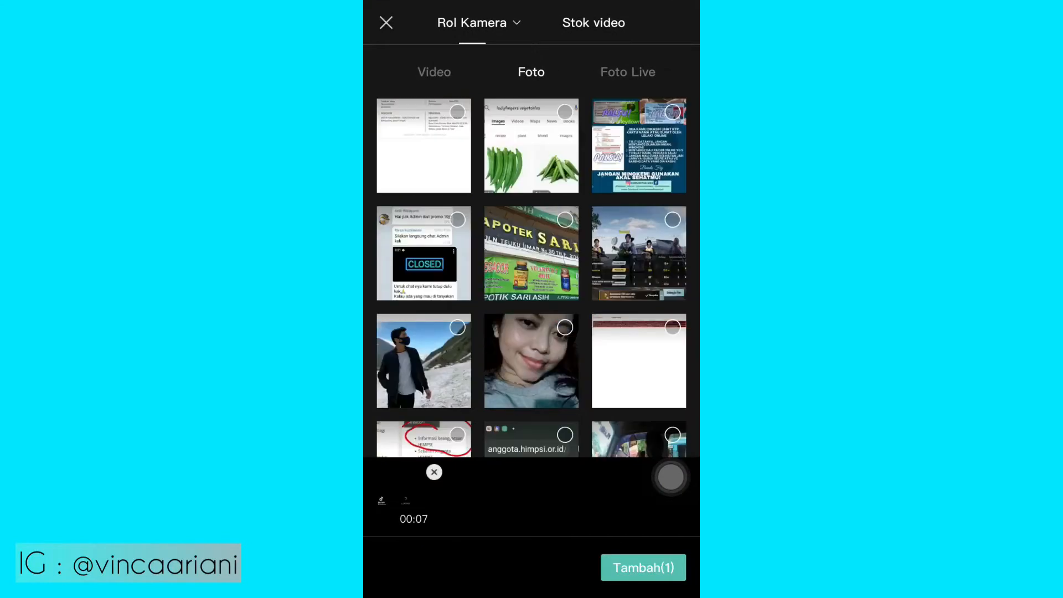
left_click(478, 22)
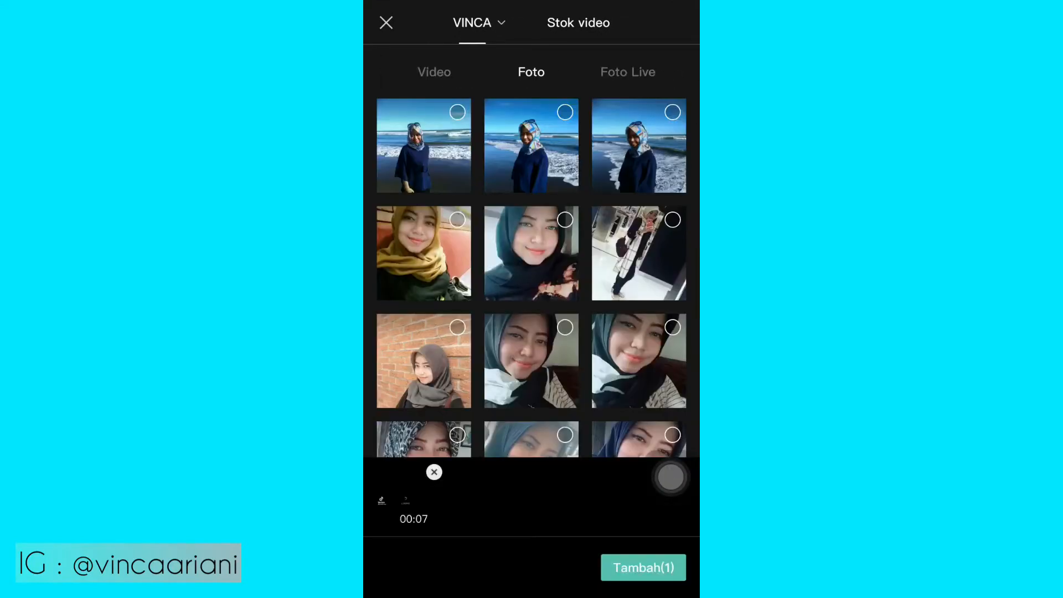
scroll("down", 3)
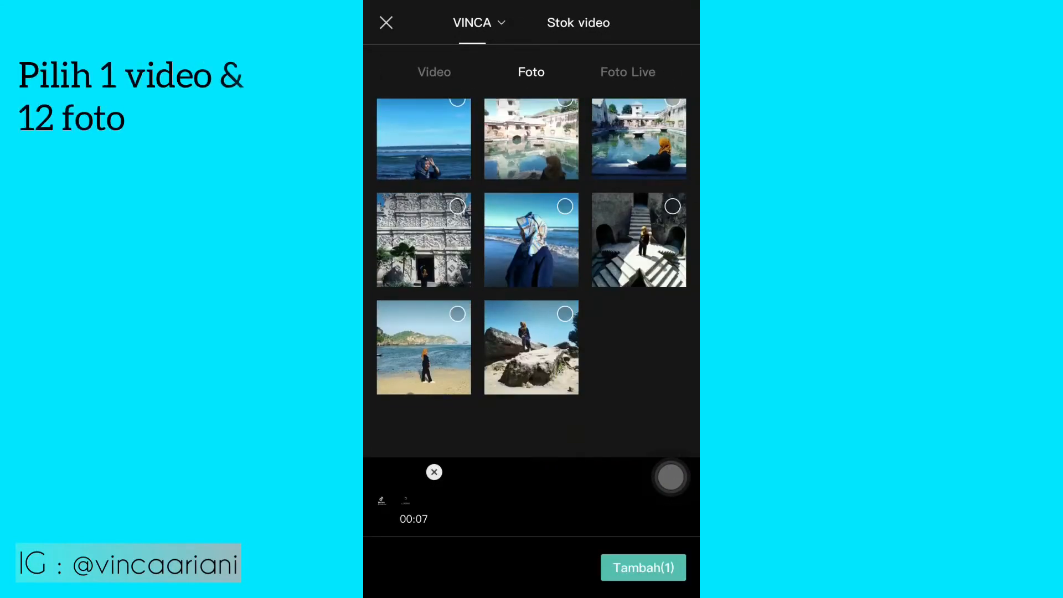
scroll("down", 3)
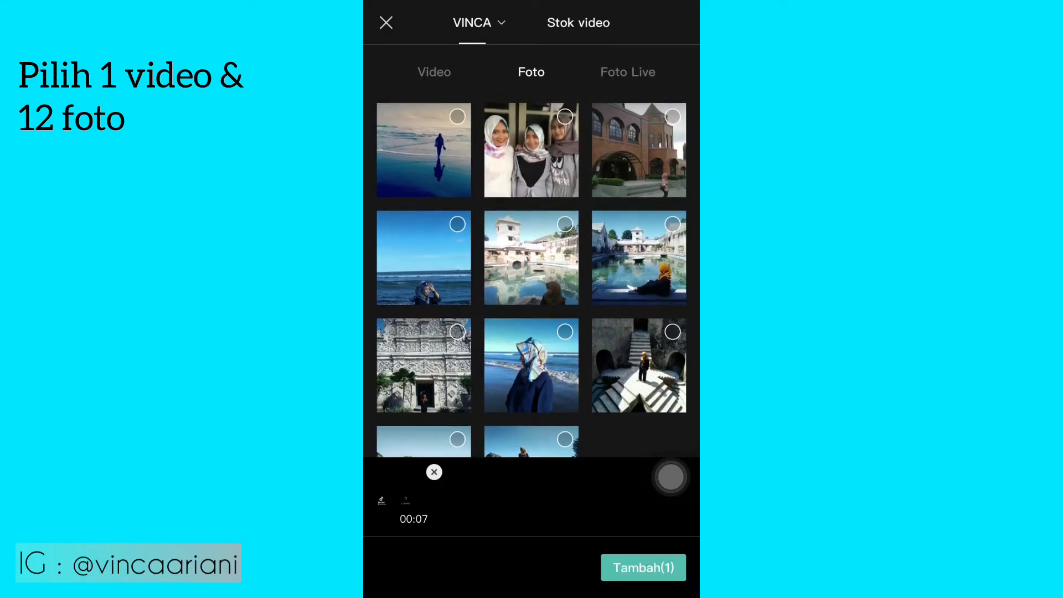
scroll("down", 3)
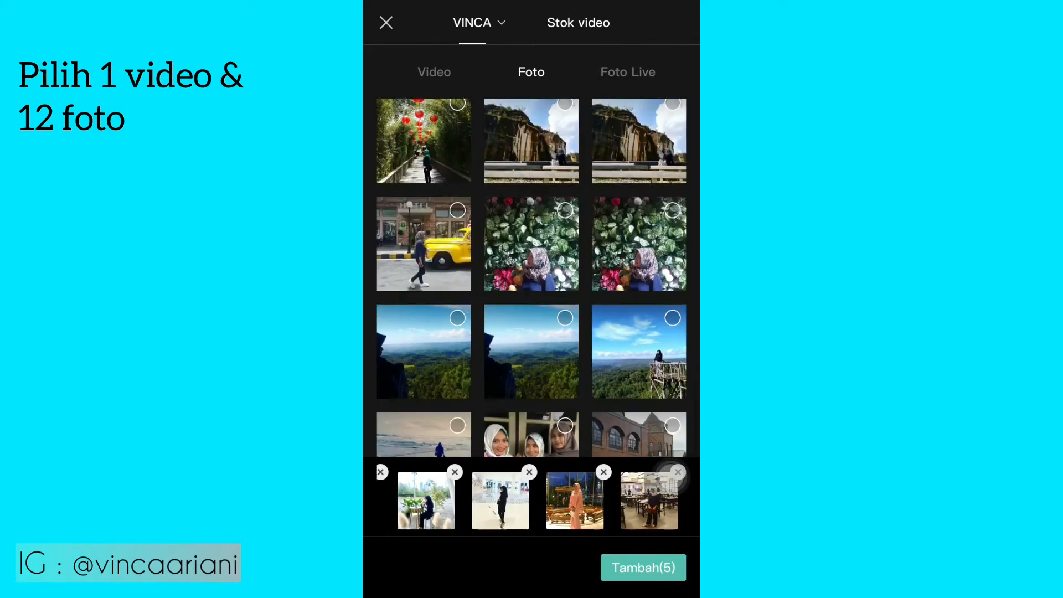
scroll("down", 3)
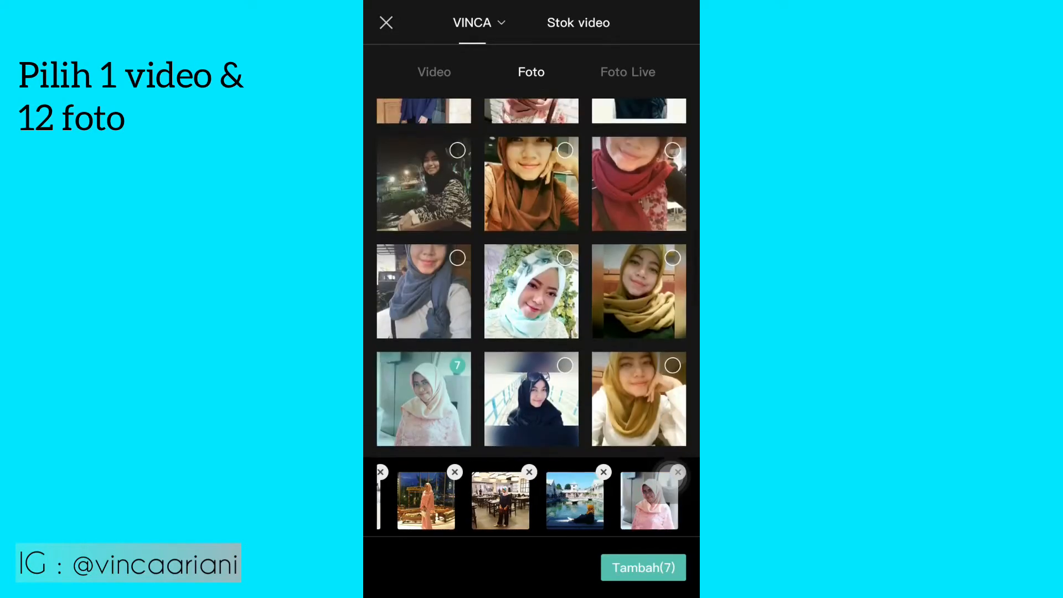
scroll("down", 3)
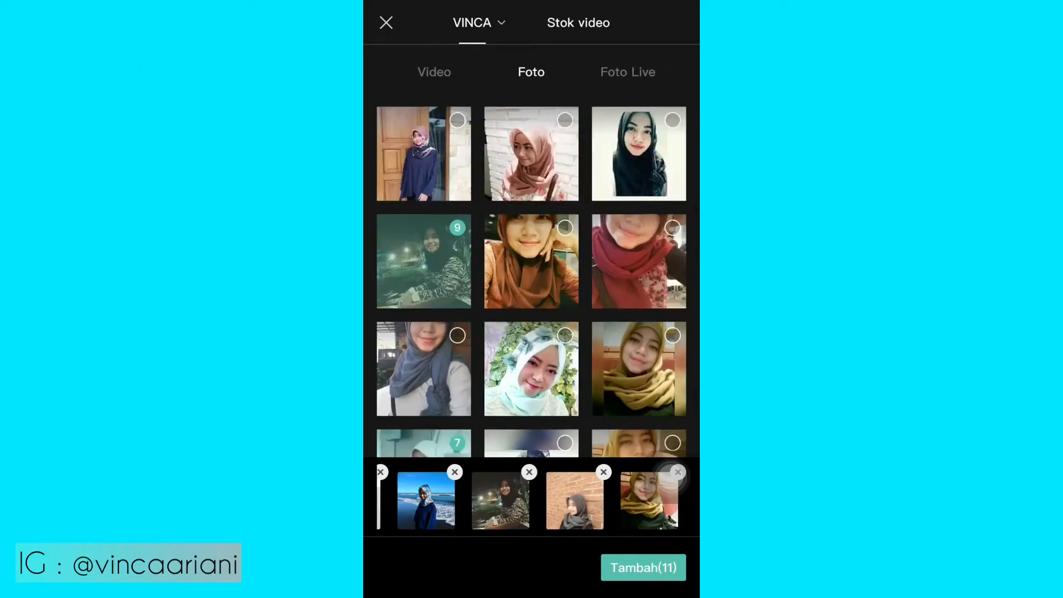
left_click(642, 568)
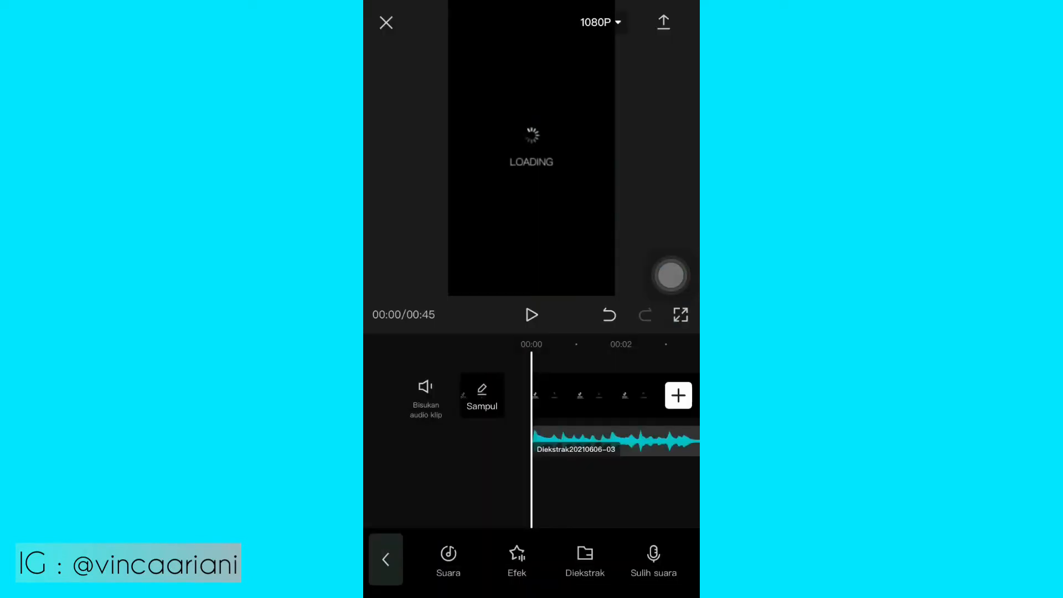
Step: Select the music track and add beat markers to it
left_click(610, 437)
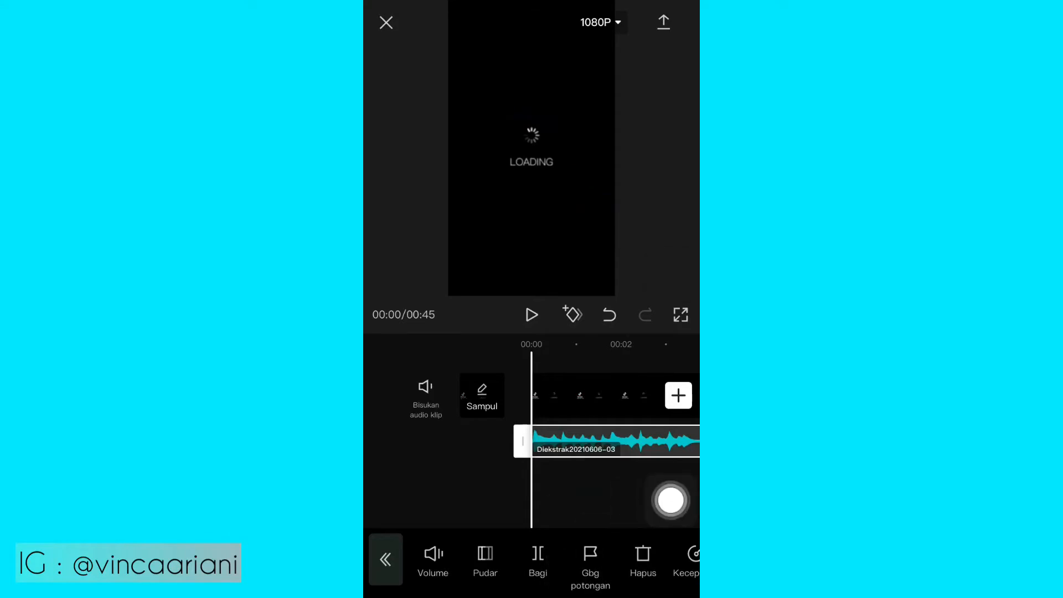
left_click(589, 563)
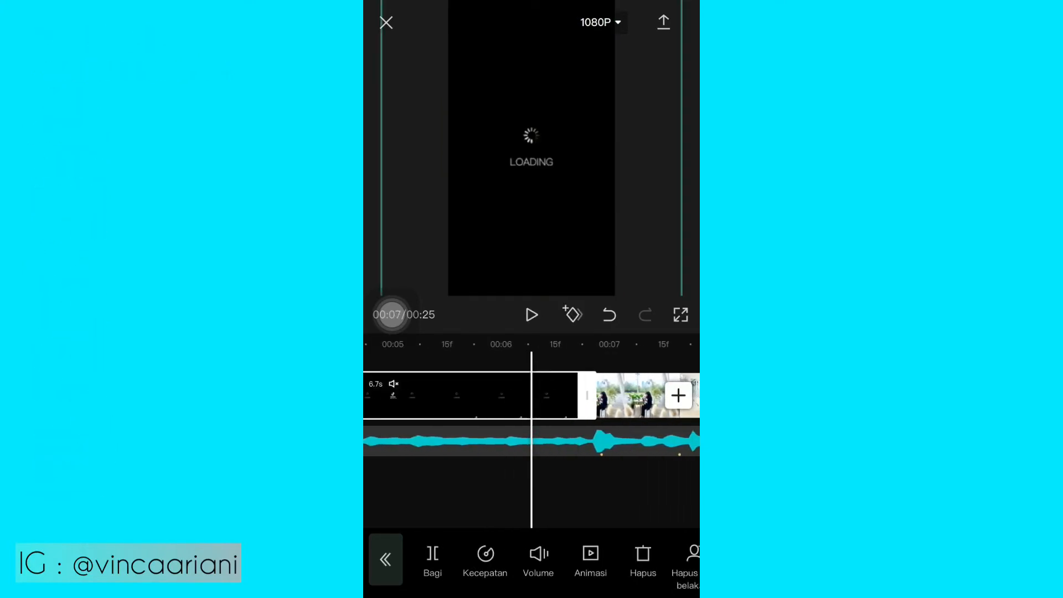
Step: Trim the first photo clip so it ends on the next beat marker
left_click(385, 559)
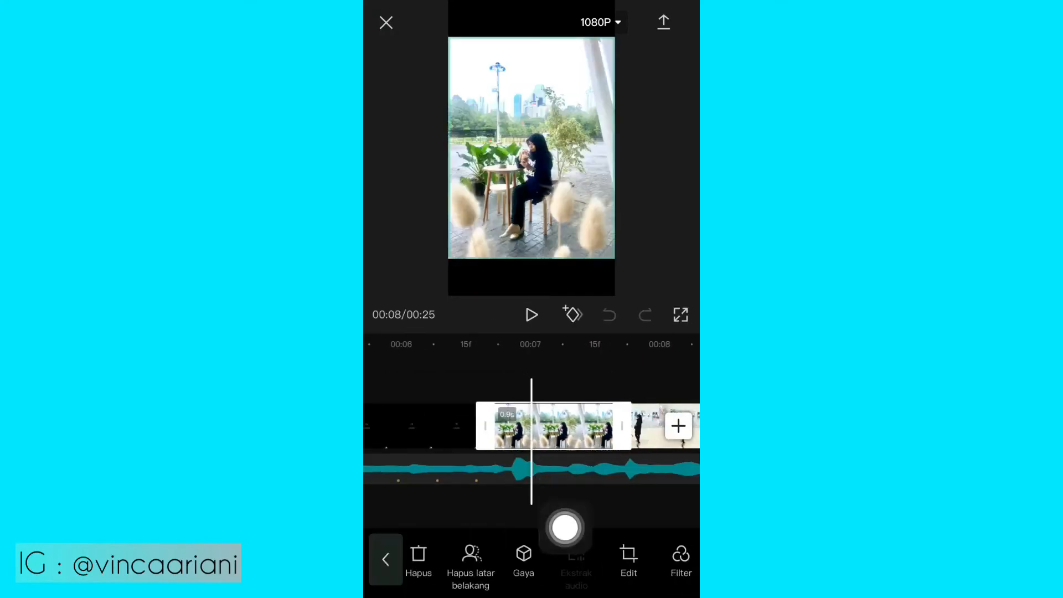
left_click(524, 562)
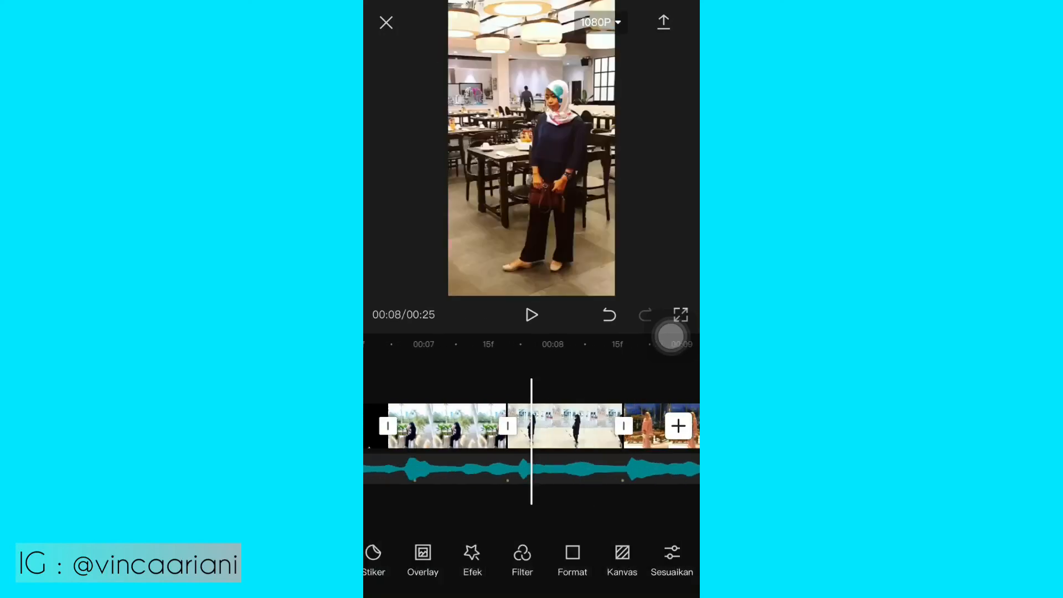
Step: Play back the 18-second slideshow from the start to preview it
left_click(532, 314)
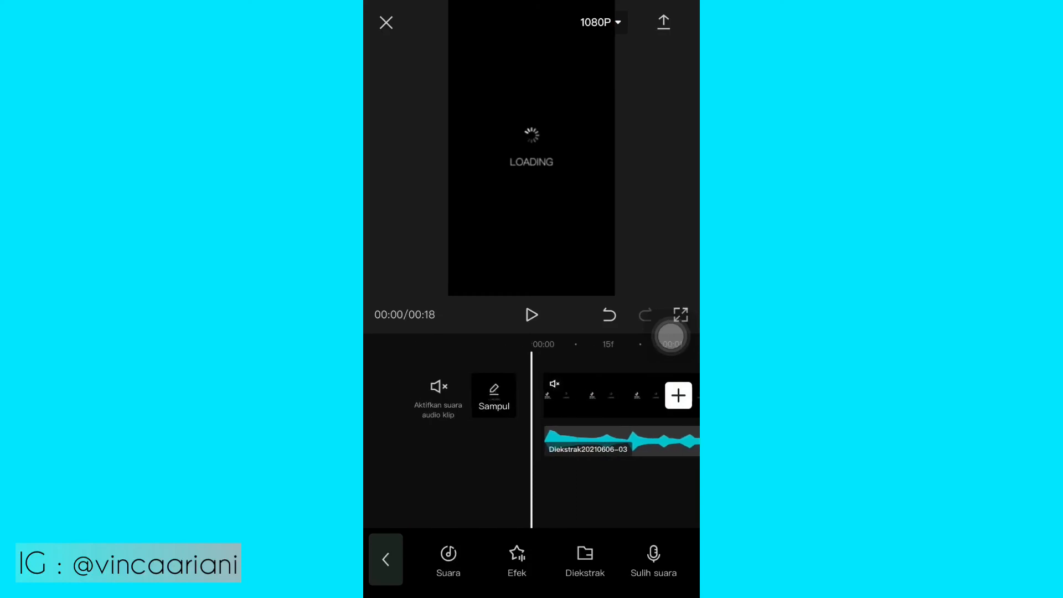
left_click(532, 314)
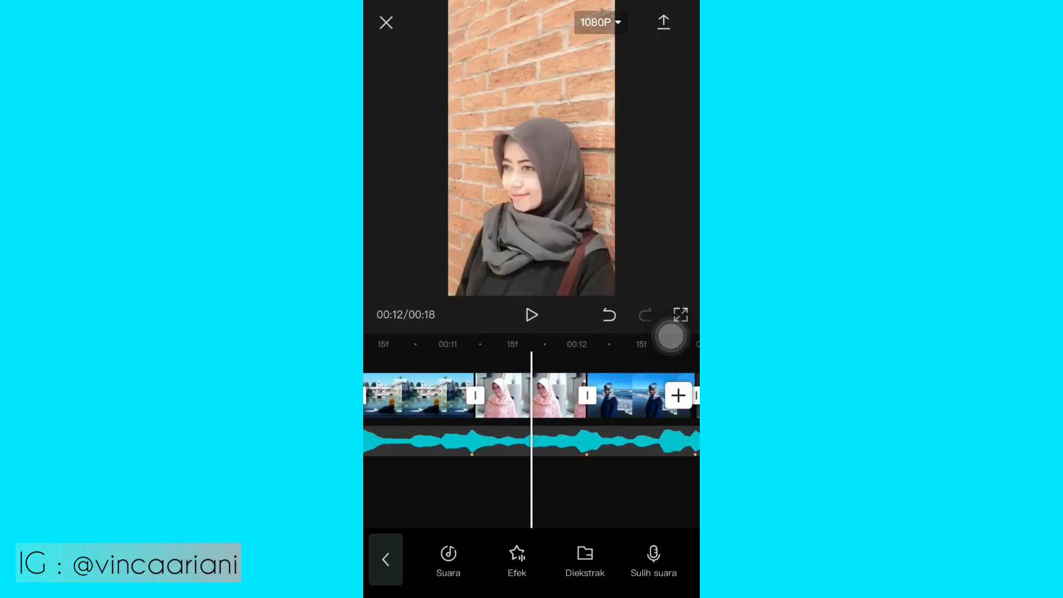
Step: Play the slideshow to the end, then start exporting the video
left_click(531, 314)
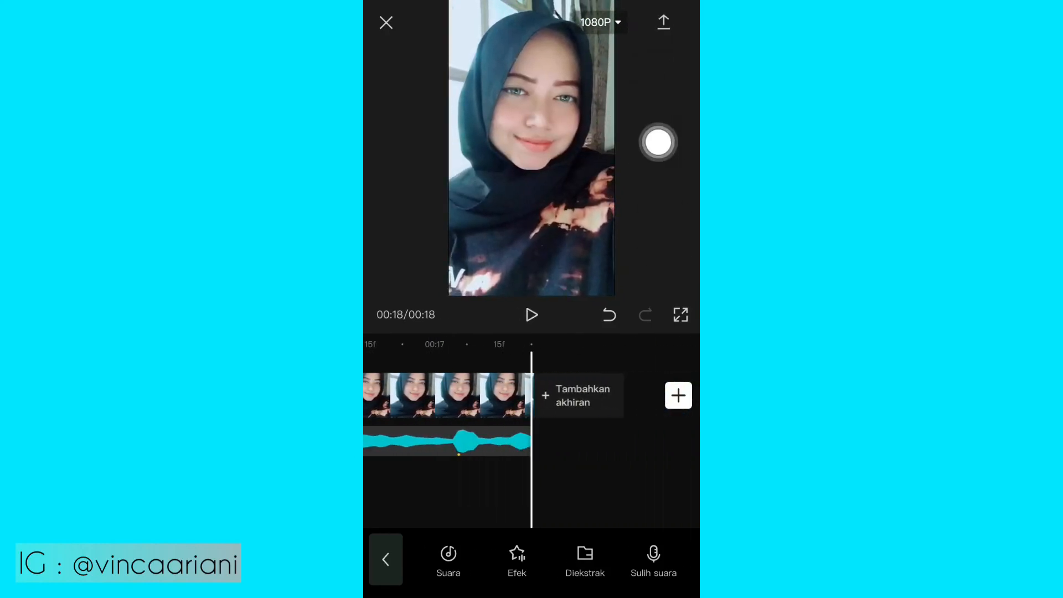
left_click(663, 22)
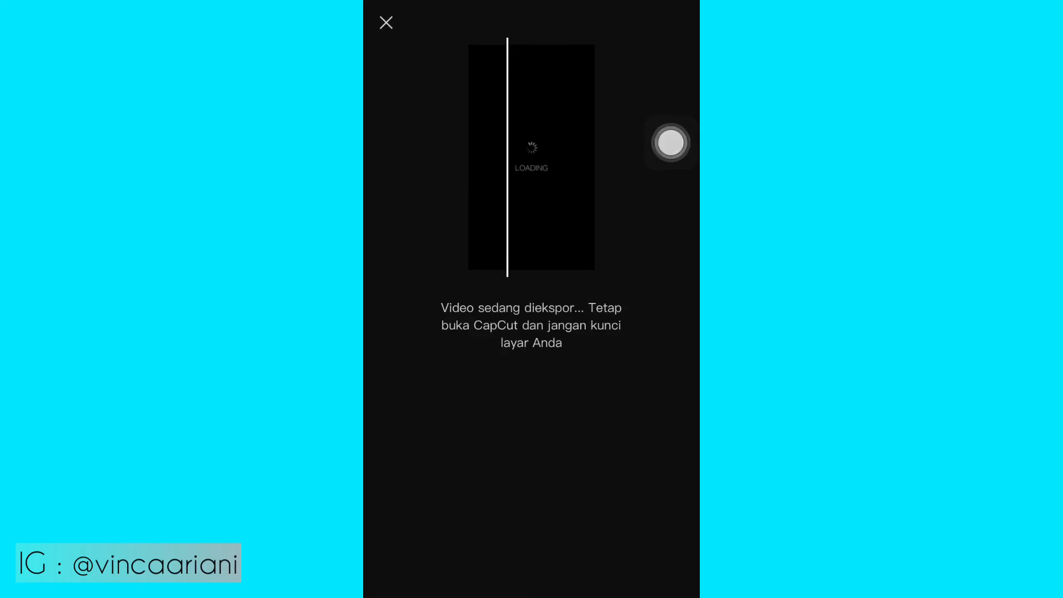